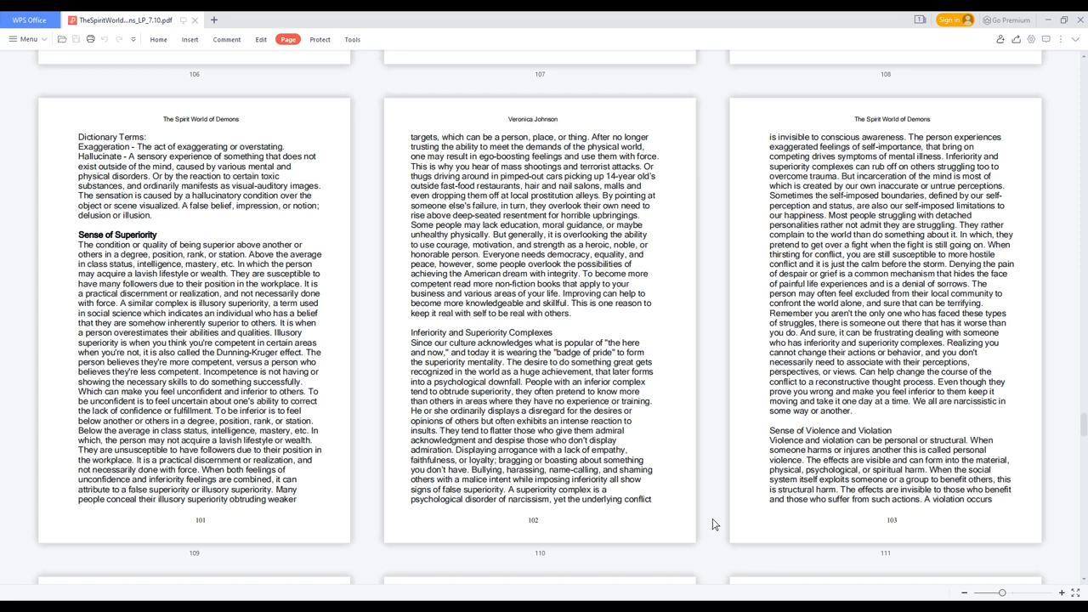
scroll("down", 3)
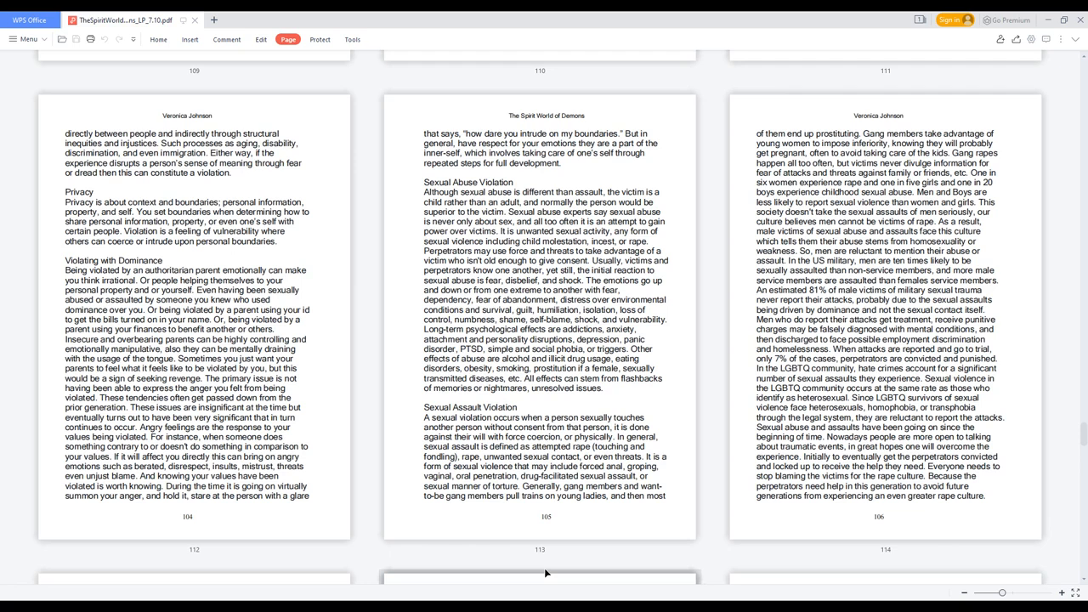
scroll("down", 3)
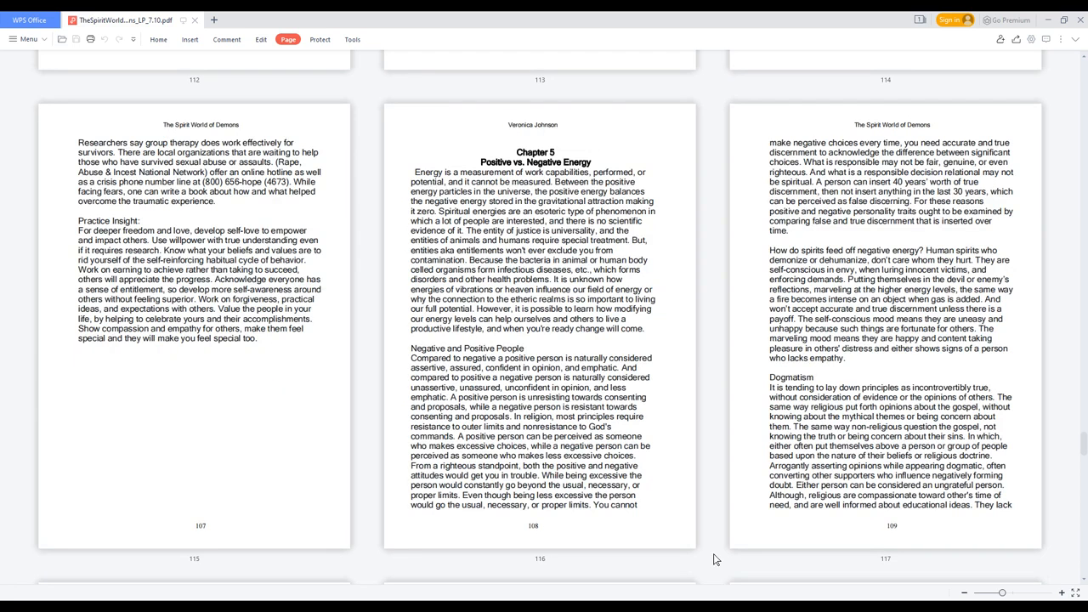